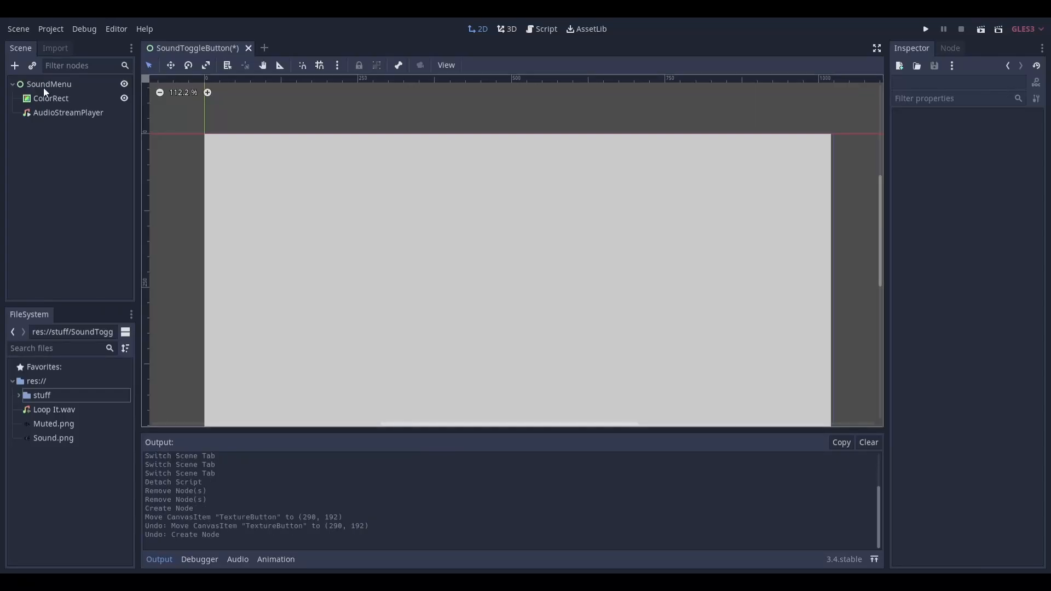
- Create a TextureButton child node with Toggle Mode enabled and attach a new GDScript to it
left_click(14, 65)
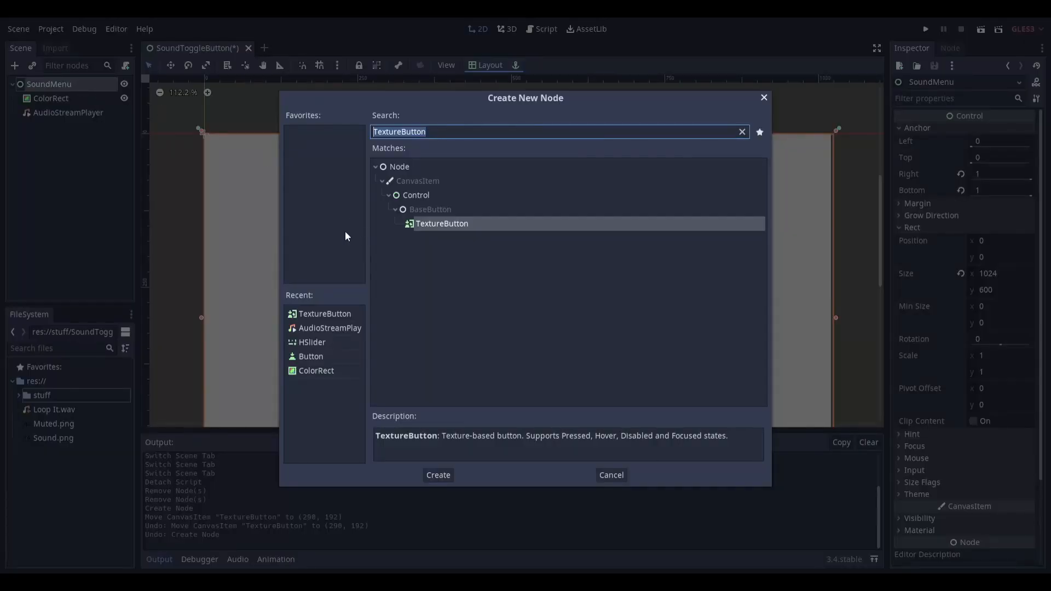
left_click(437, 474)
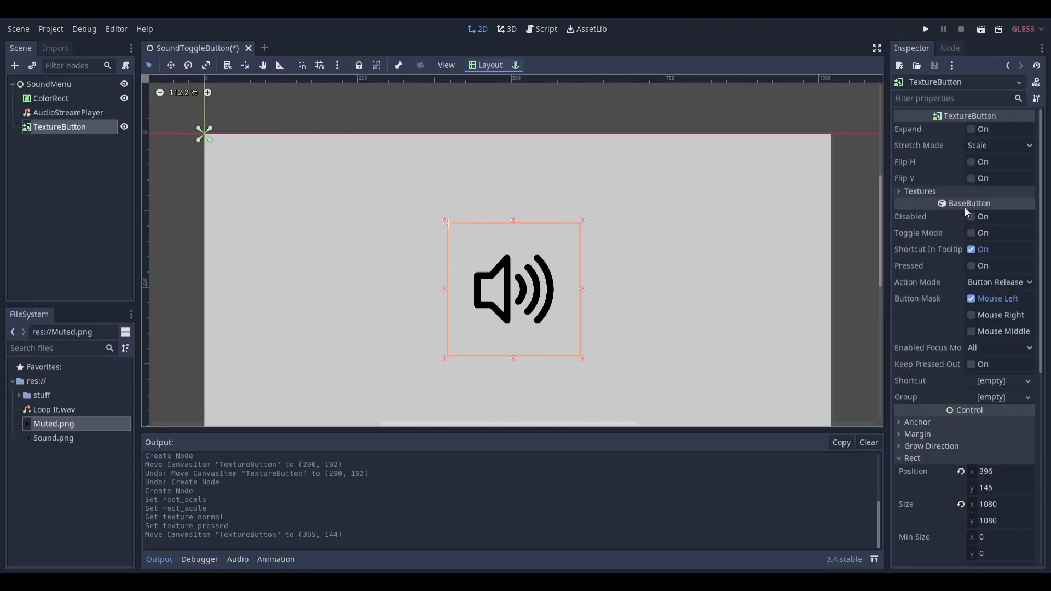
left_click(971, 233)
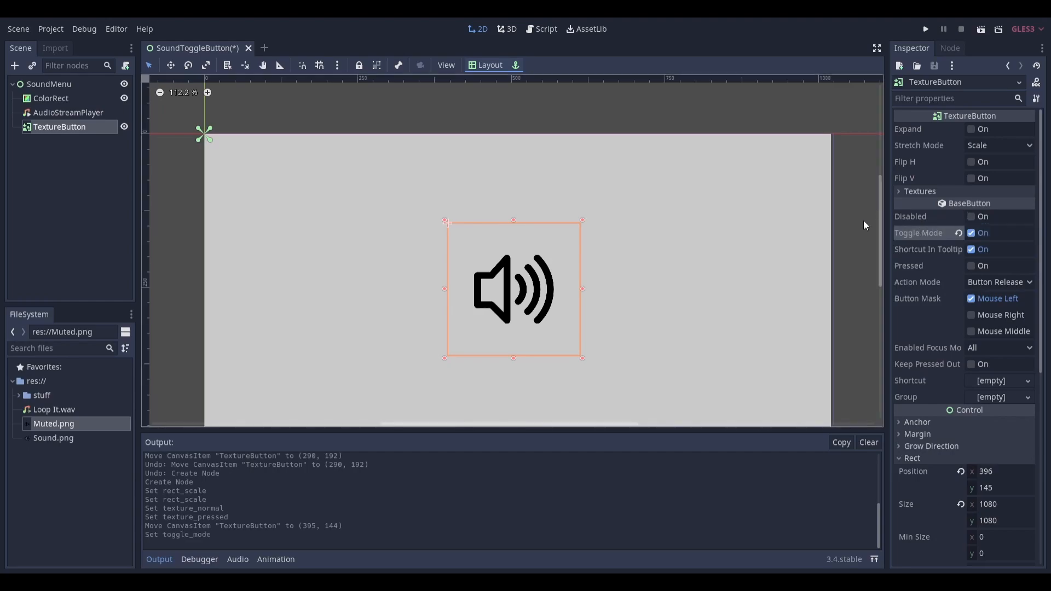
mouse_move(783, 204)
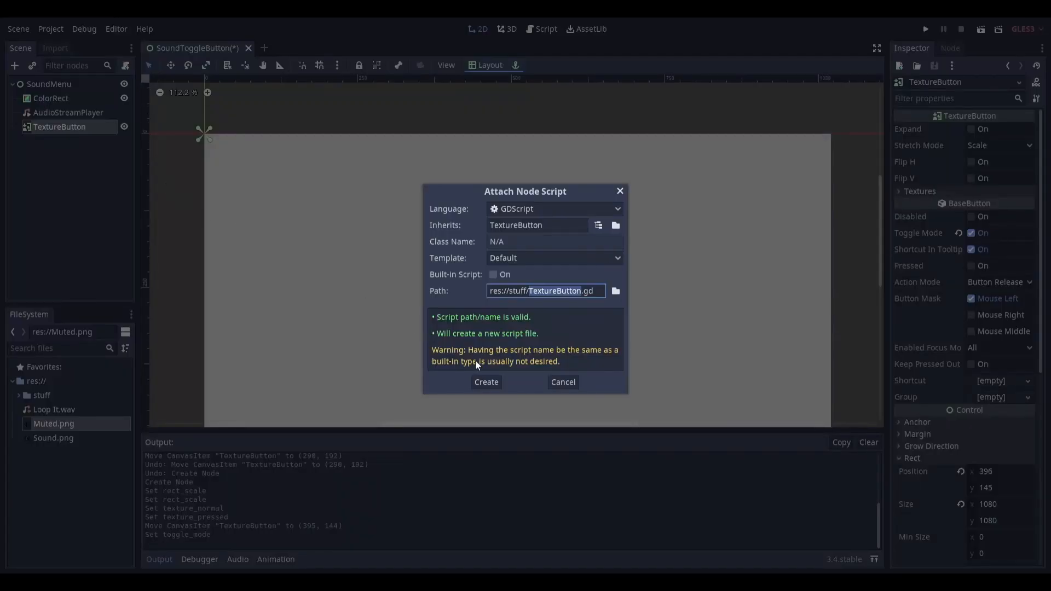
mouse_move(480, 370)
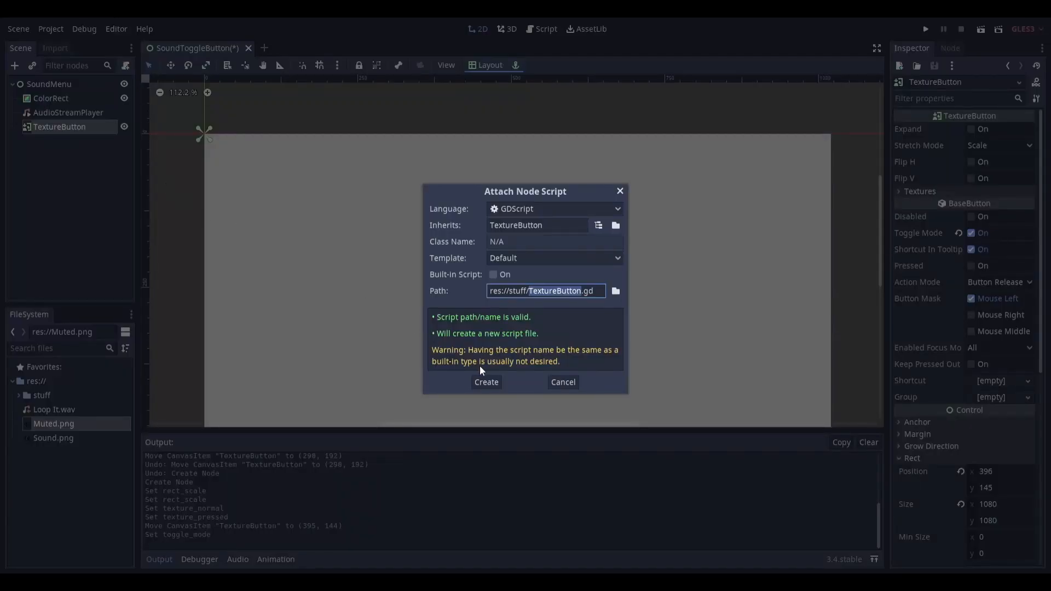
left_click(485, 383)
type("var music_bus = AudioServer.get_bus_index(\"Music\")")
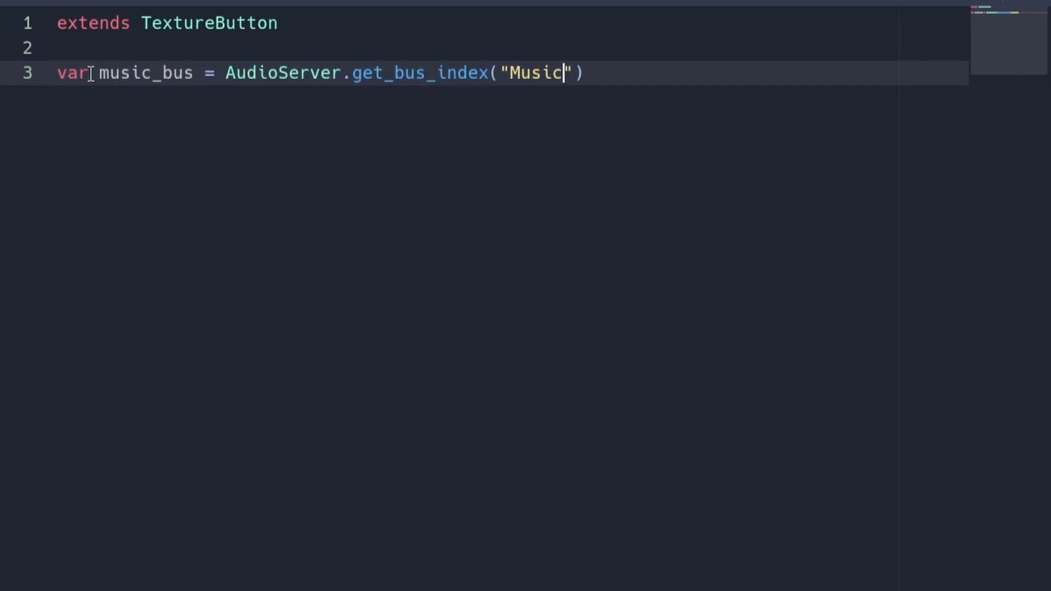
- Store AudioServer.get_bus_index("Music") in a music_bus variable below extends TextureButton
double_click(125, 72)
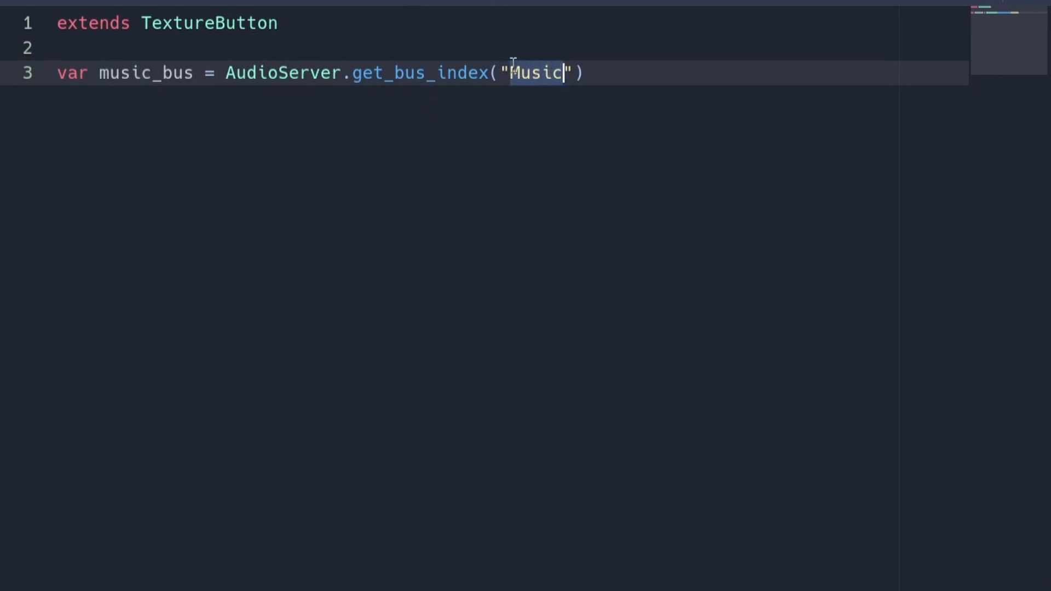
left_click(518, 73)
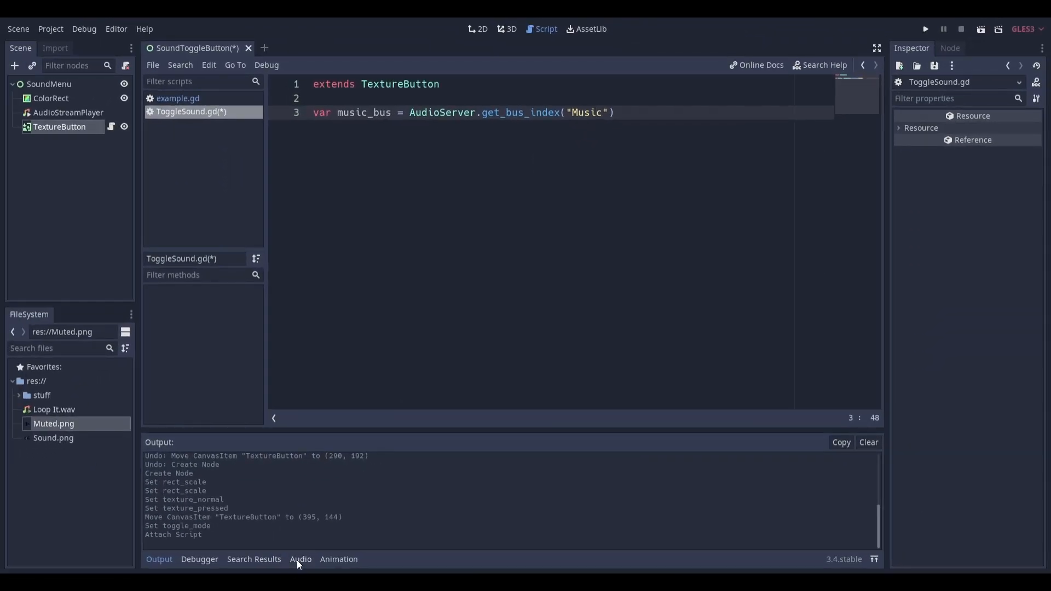
- Show the Audio bus layout with Master and Music buses and start editing the Master bus name
left_click(300, 559)
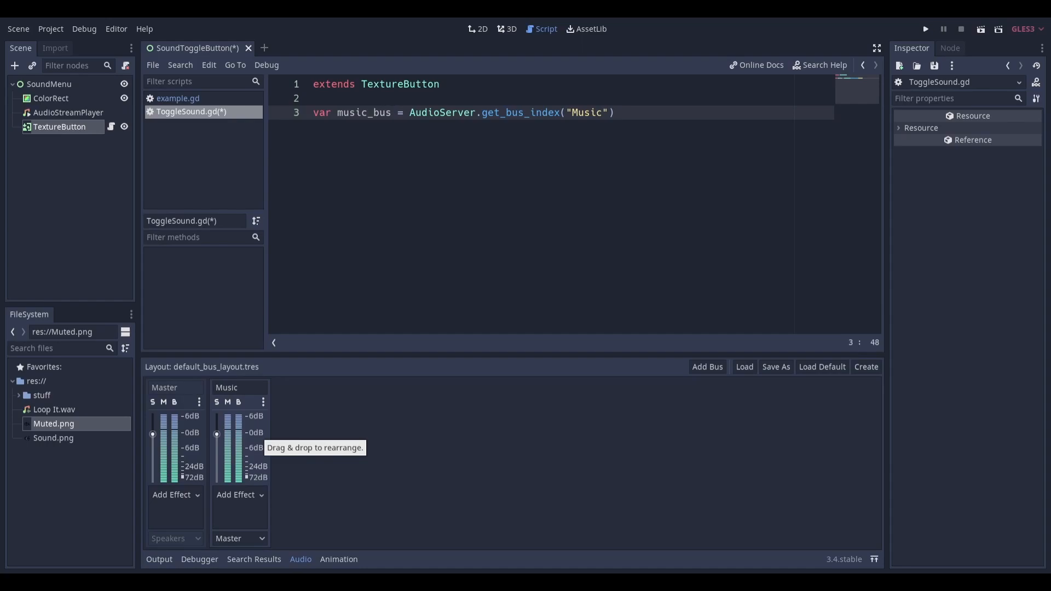
double_click(165, 388)
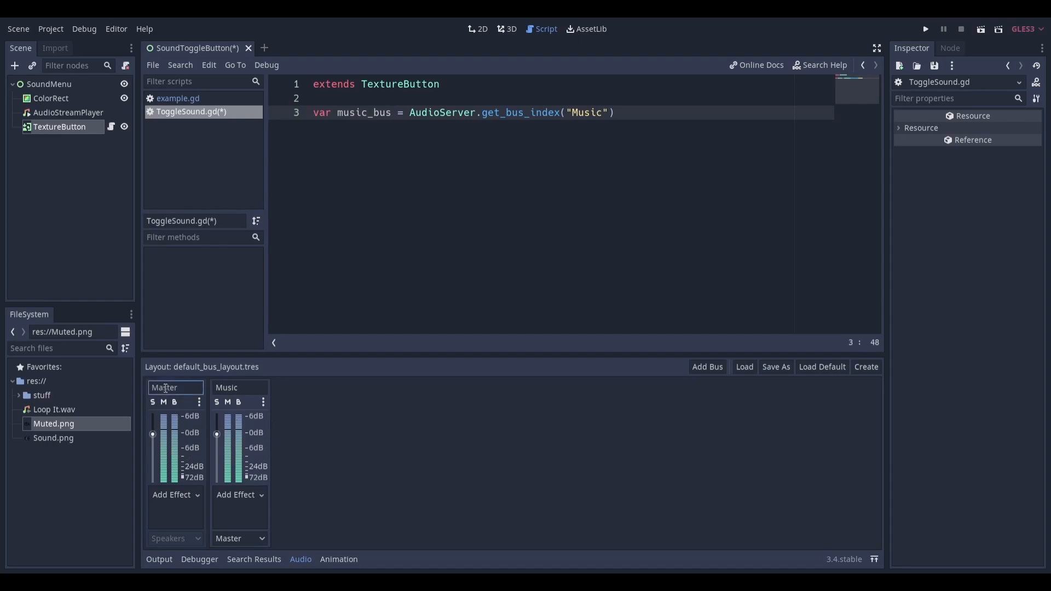
left_click(240, 388)
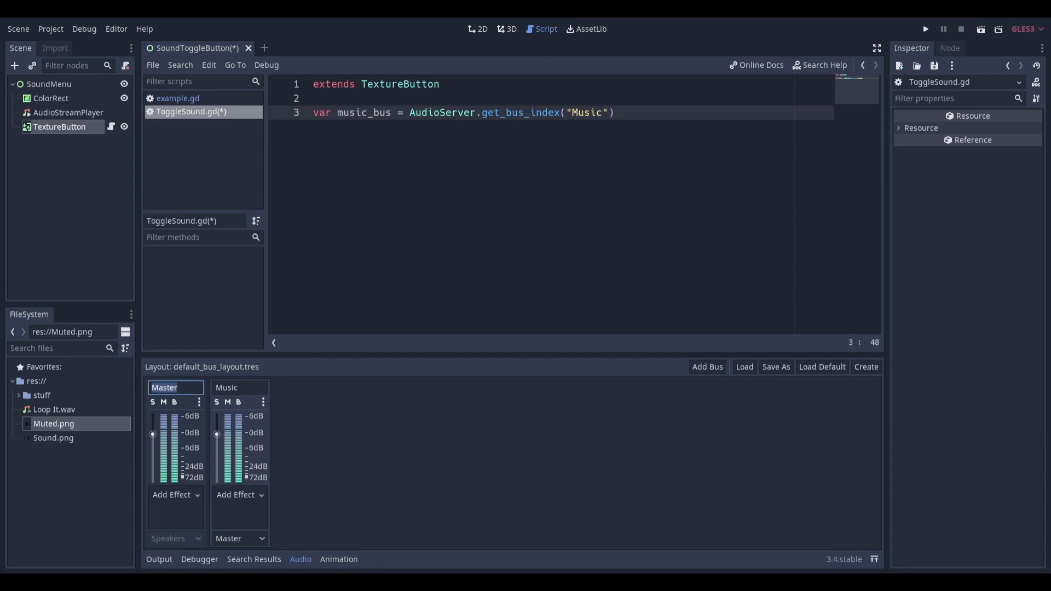
- Connect the TextureButton's pressed() signal to a new _on_TextureButton_pressed method
left_click(481, 29)
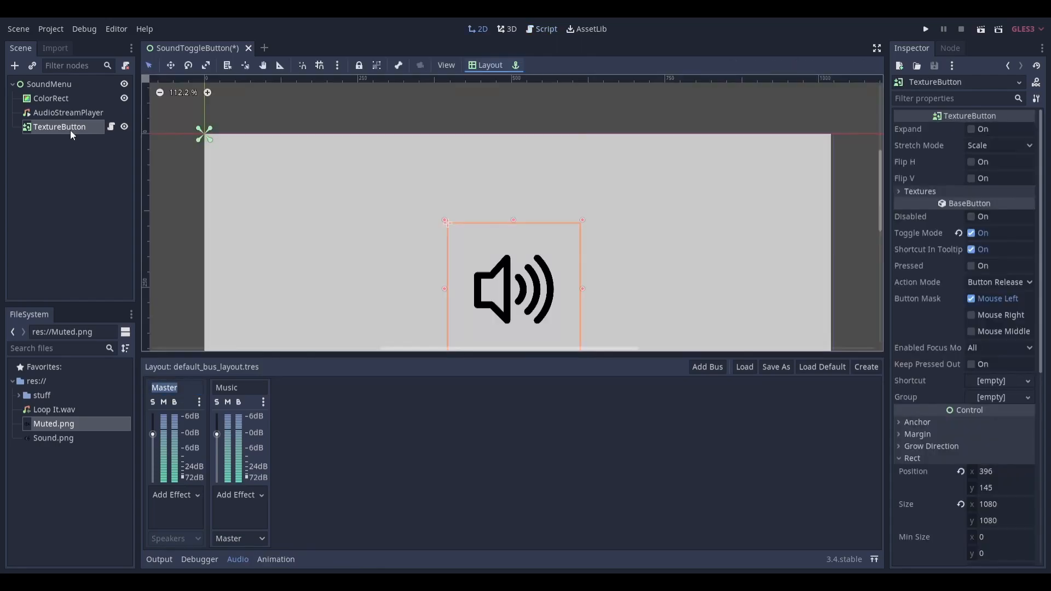
left_click(950, 47)
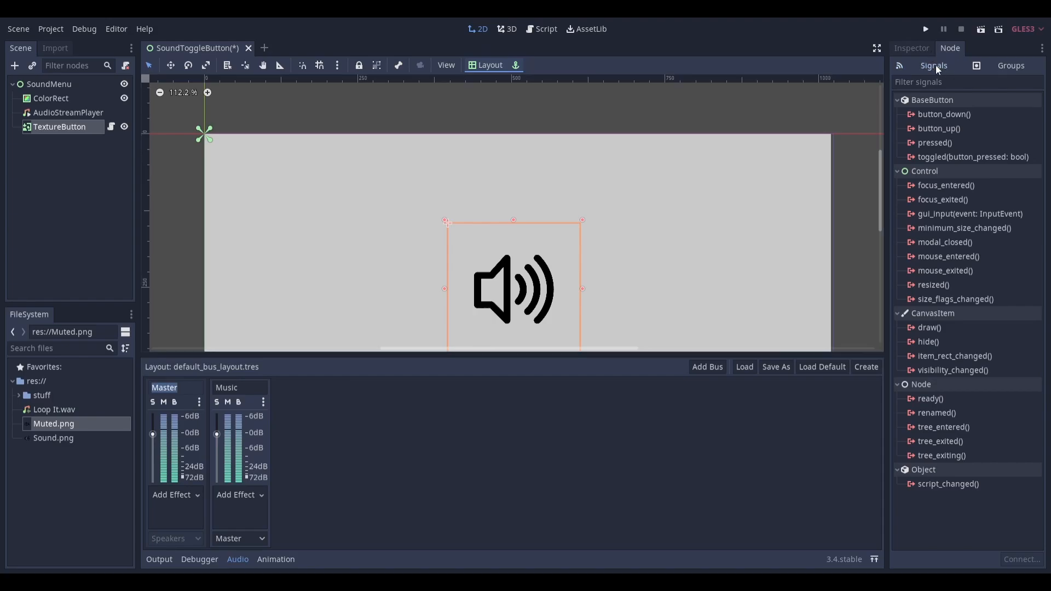
mouse_move(942, 143)
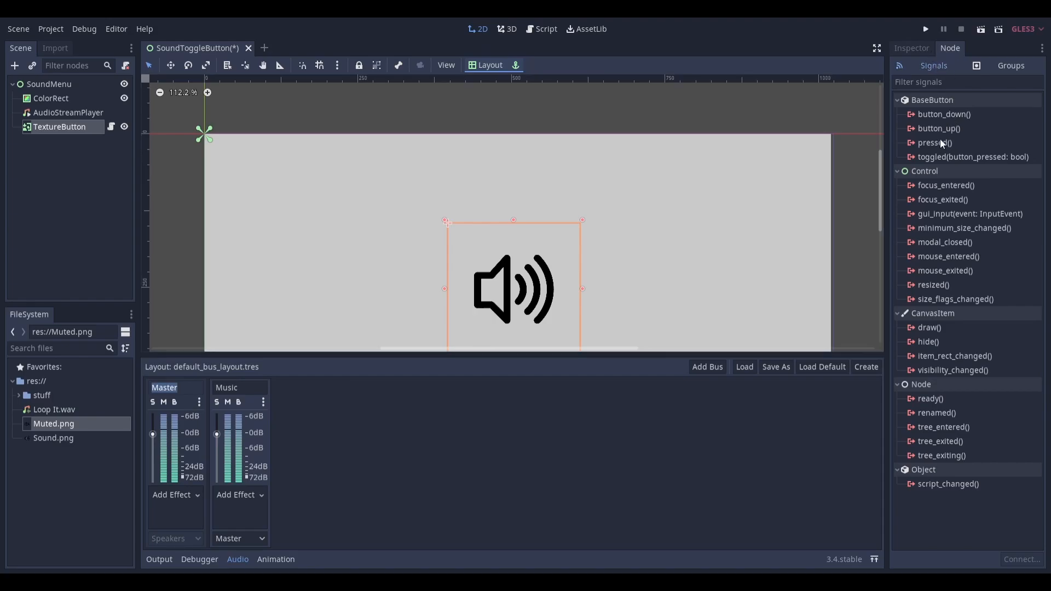
double_click(934, 143)
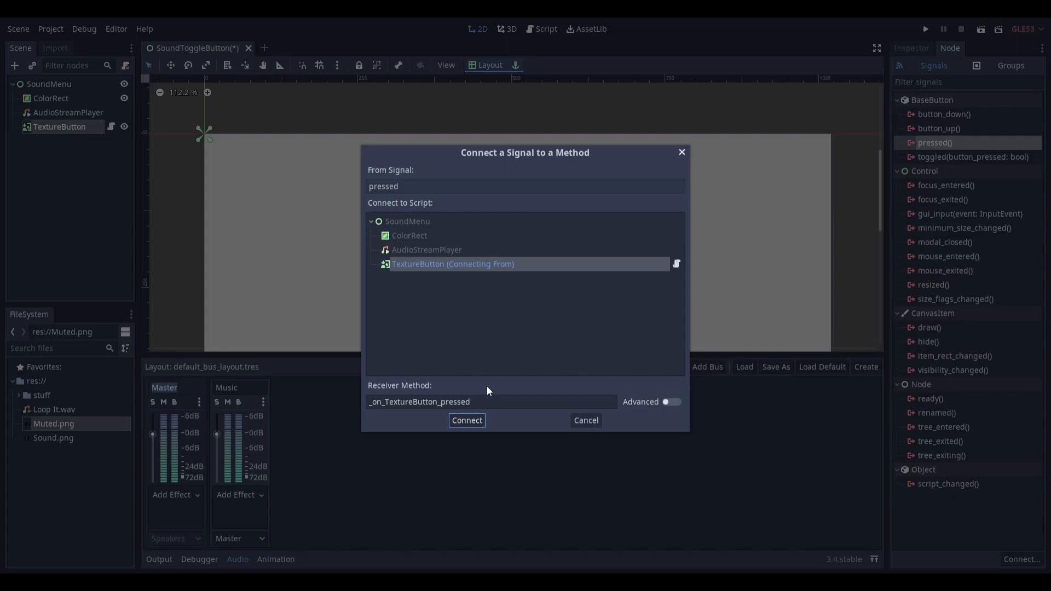
left_click(466, 420)
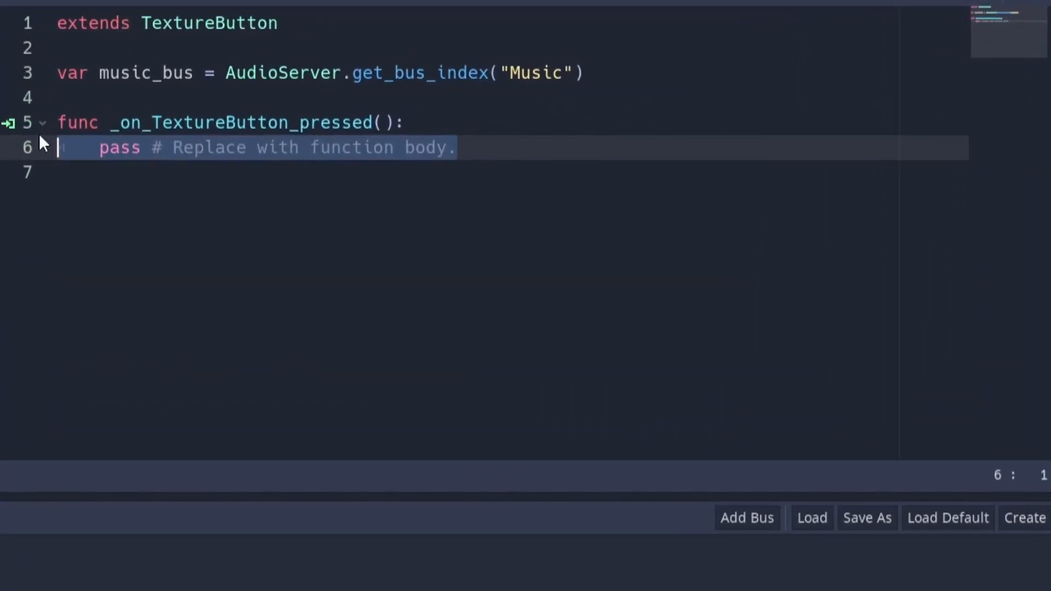
- Replace pass with AudioServer.set_bus_mute(music_bus, not AudioServer.is_bus_mute(music_bus))
type("AudioServer.set_bus_mute(music_bus, not AudioServer.is_bus_mute(music_bus))")
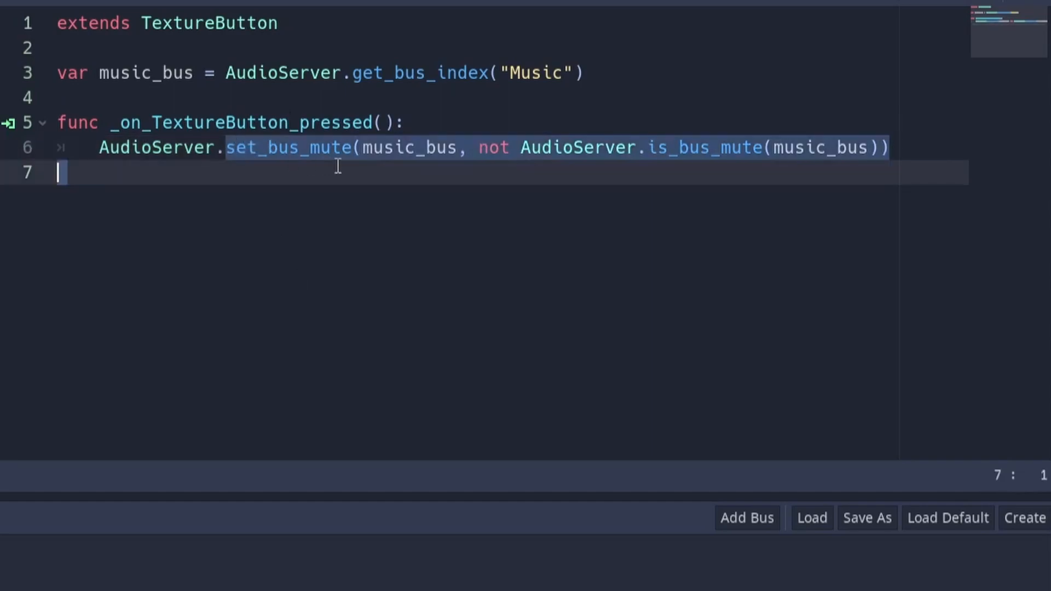
left_click(352, 147)
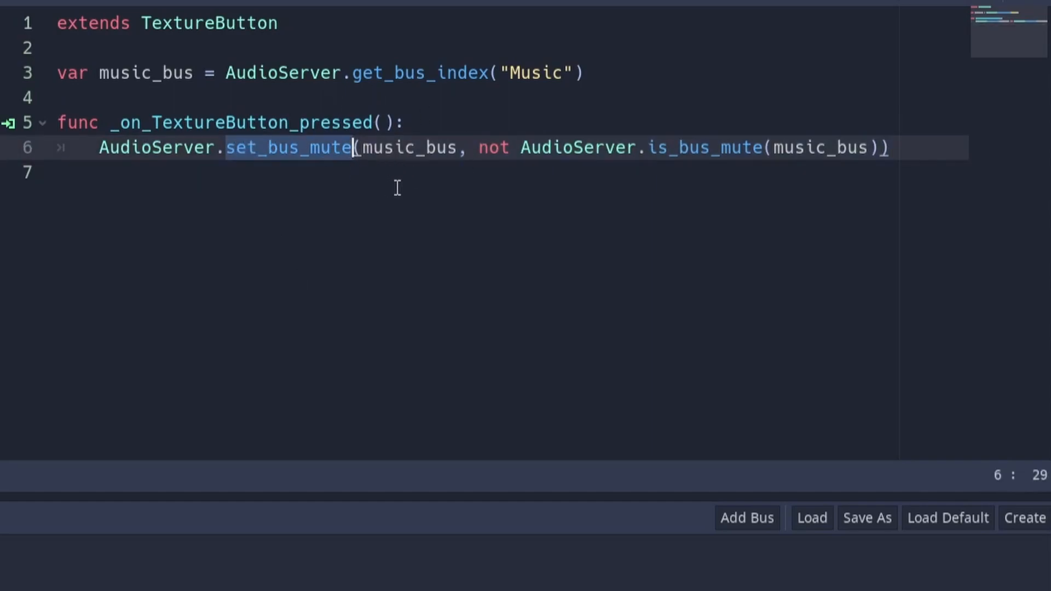
mouse_move(362, 151)
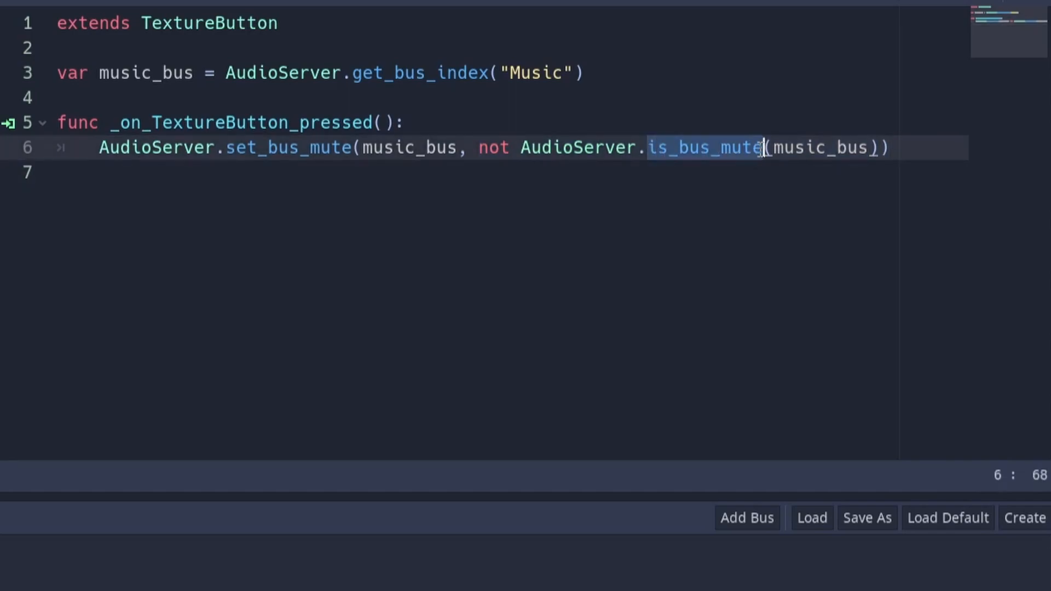
mouse_move(509, 159)
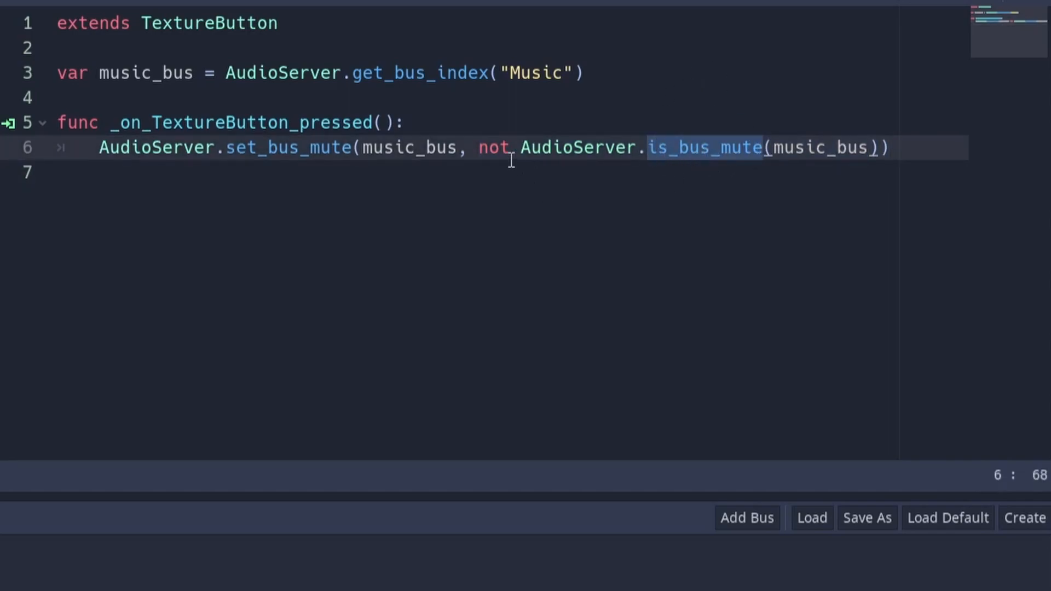